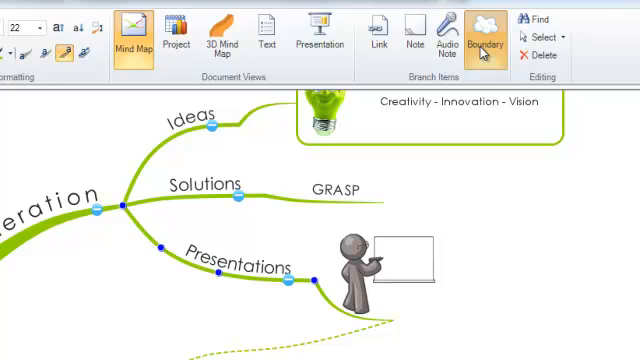
Add a cloud-shaped boundary around the selected Presentations branch.
left_click(485, 32)
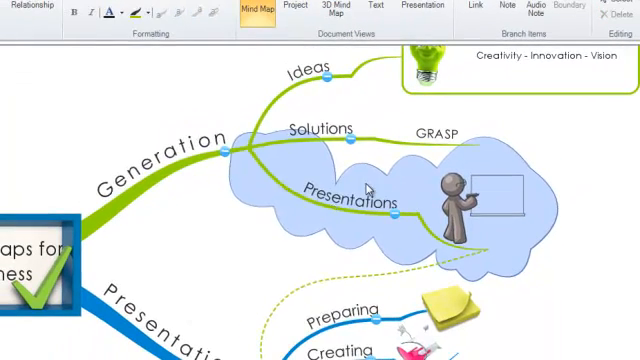
Give the boundary a dark green fill and a maroon outline in Format Boundary.
left_click(568, 13)
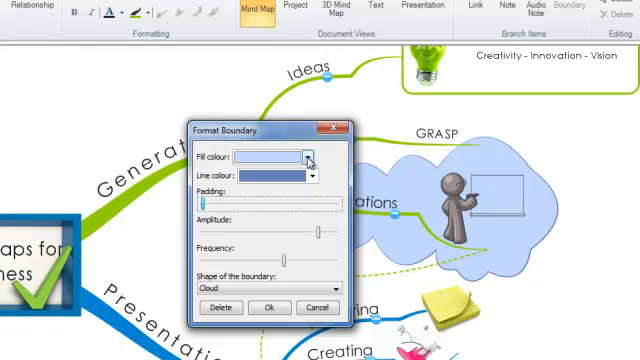
left_click(309, 157)
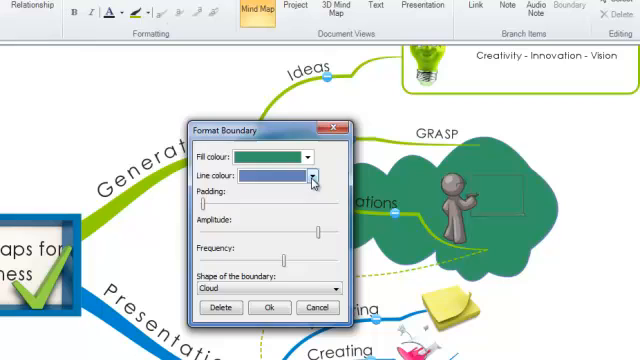
left_click(313, 176)
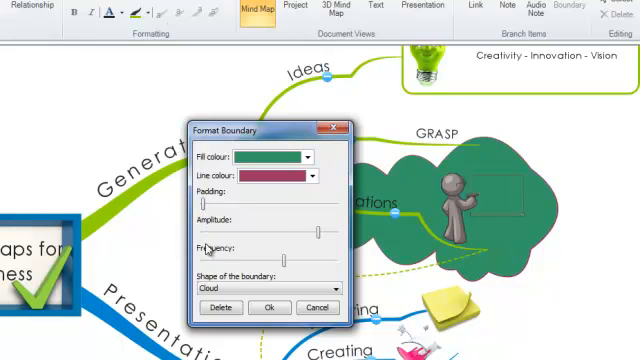
Increase the boundary padding and change its shape from cloud to rectangle.
left_click_drag(312, 201, 200, 201)
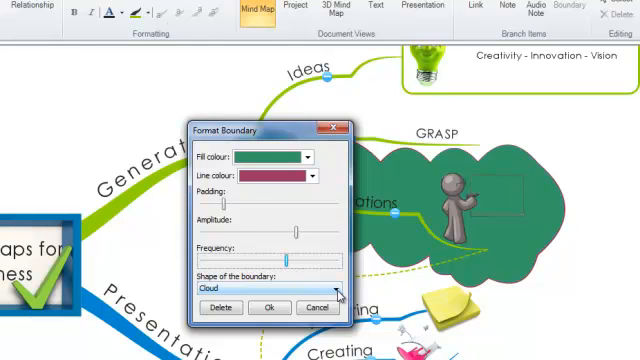
left_click(335, 290)
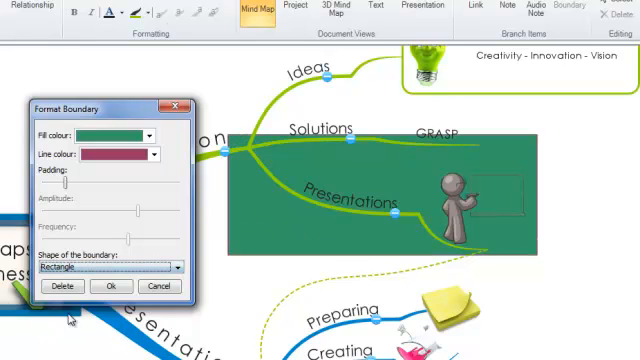
Change the boundary shape to Rounded Rectangle and confirm the formatting with OK.
left_click(174, 269)
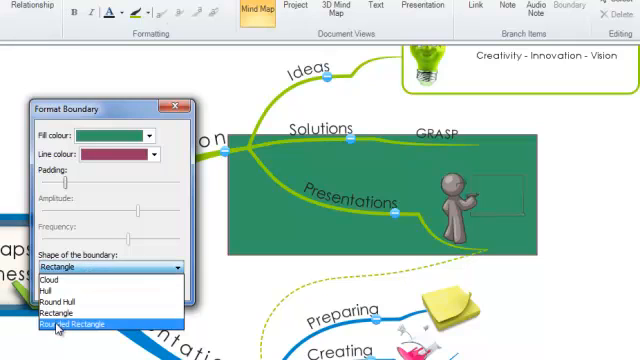
left_click(85, 322)
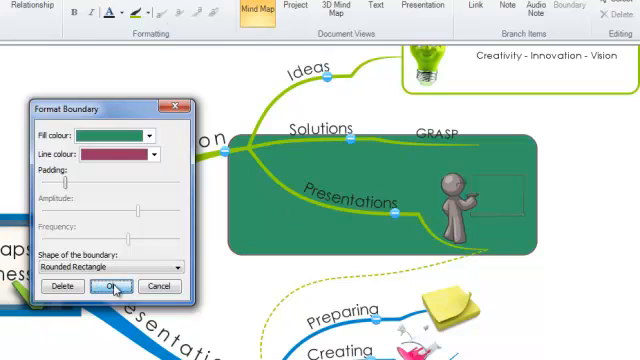
left_click(110, 287)
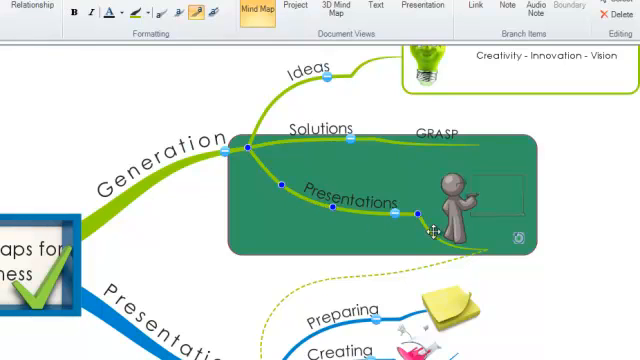
mouse_move(425, 170)
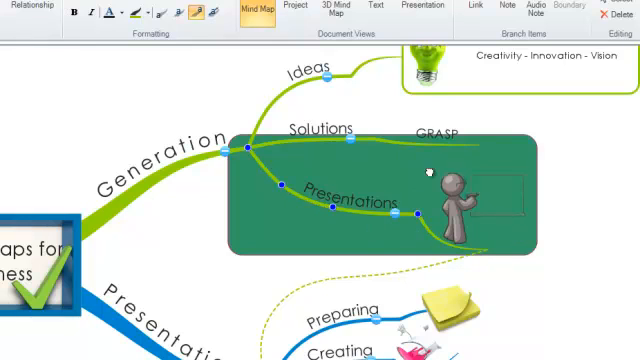
mouse_move(370, 222)
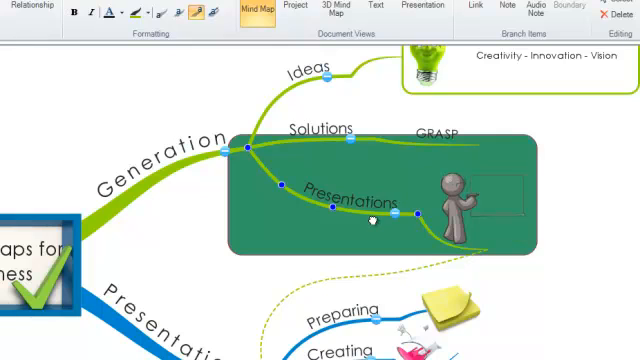